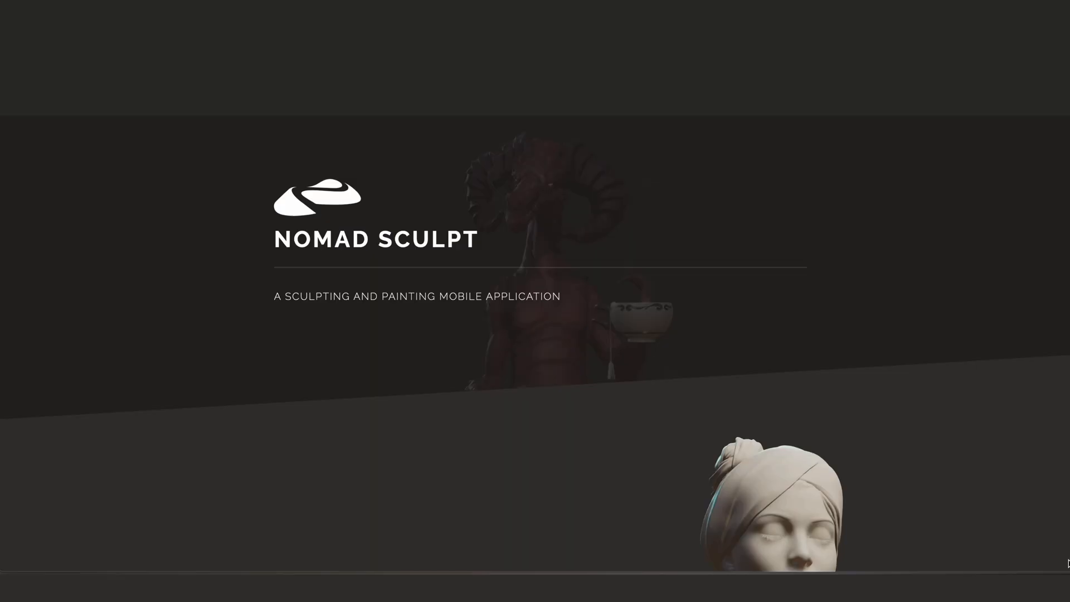
{"action": "scroll", "scroll_direction": "down", "scroll_amount": 3}
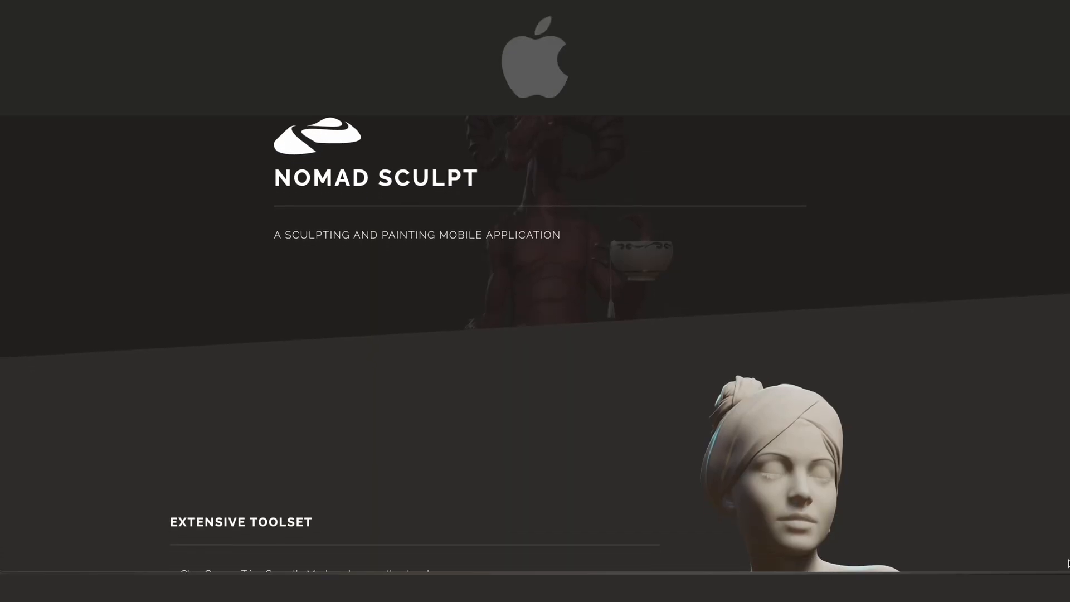
{"action": "scroll", "scroll_direction": "down", "scroll_amount": 3}
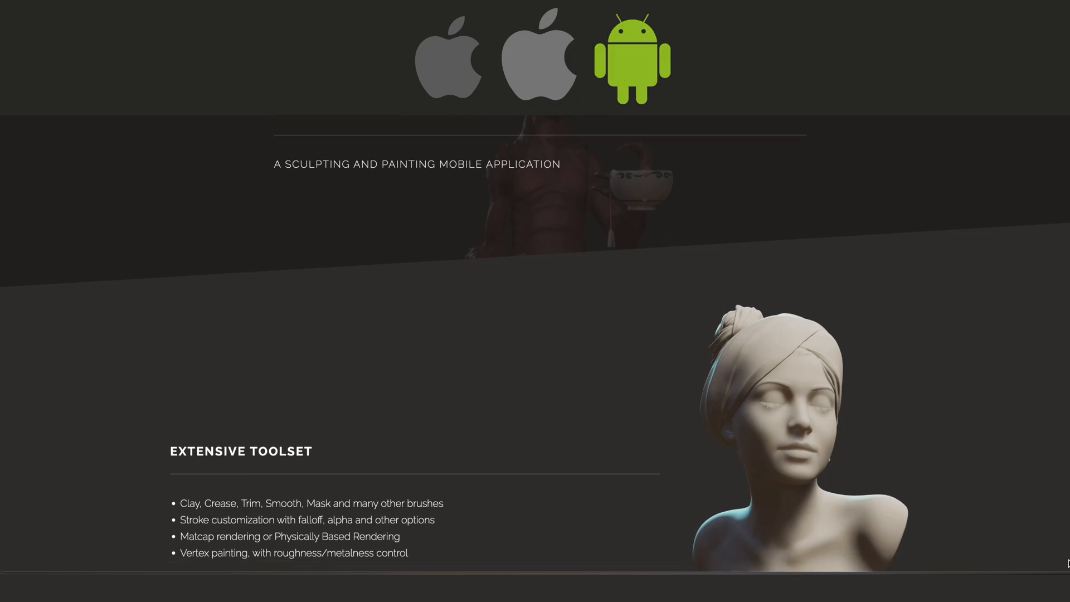